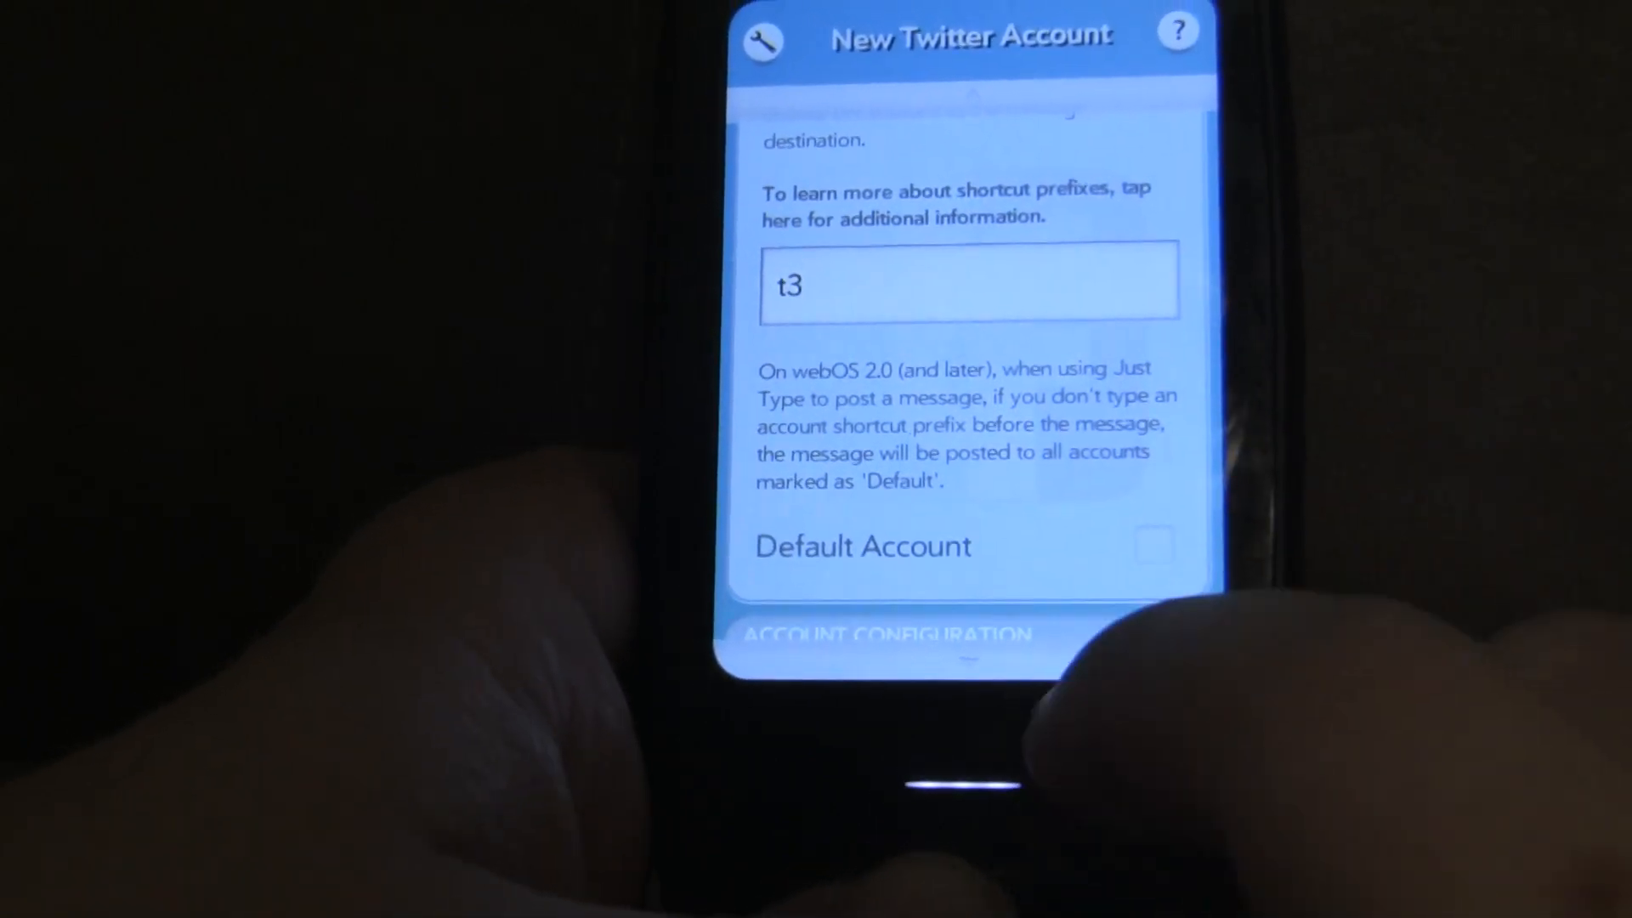
- Save the new Twitter account with prefix t3 and leave the Accounts list for the home screen
left_click(1156, 549)
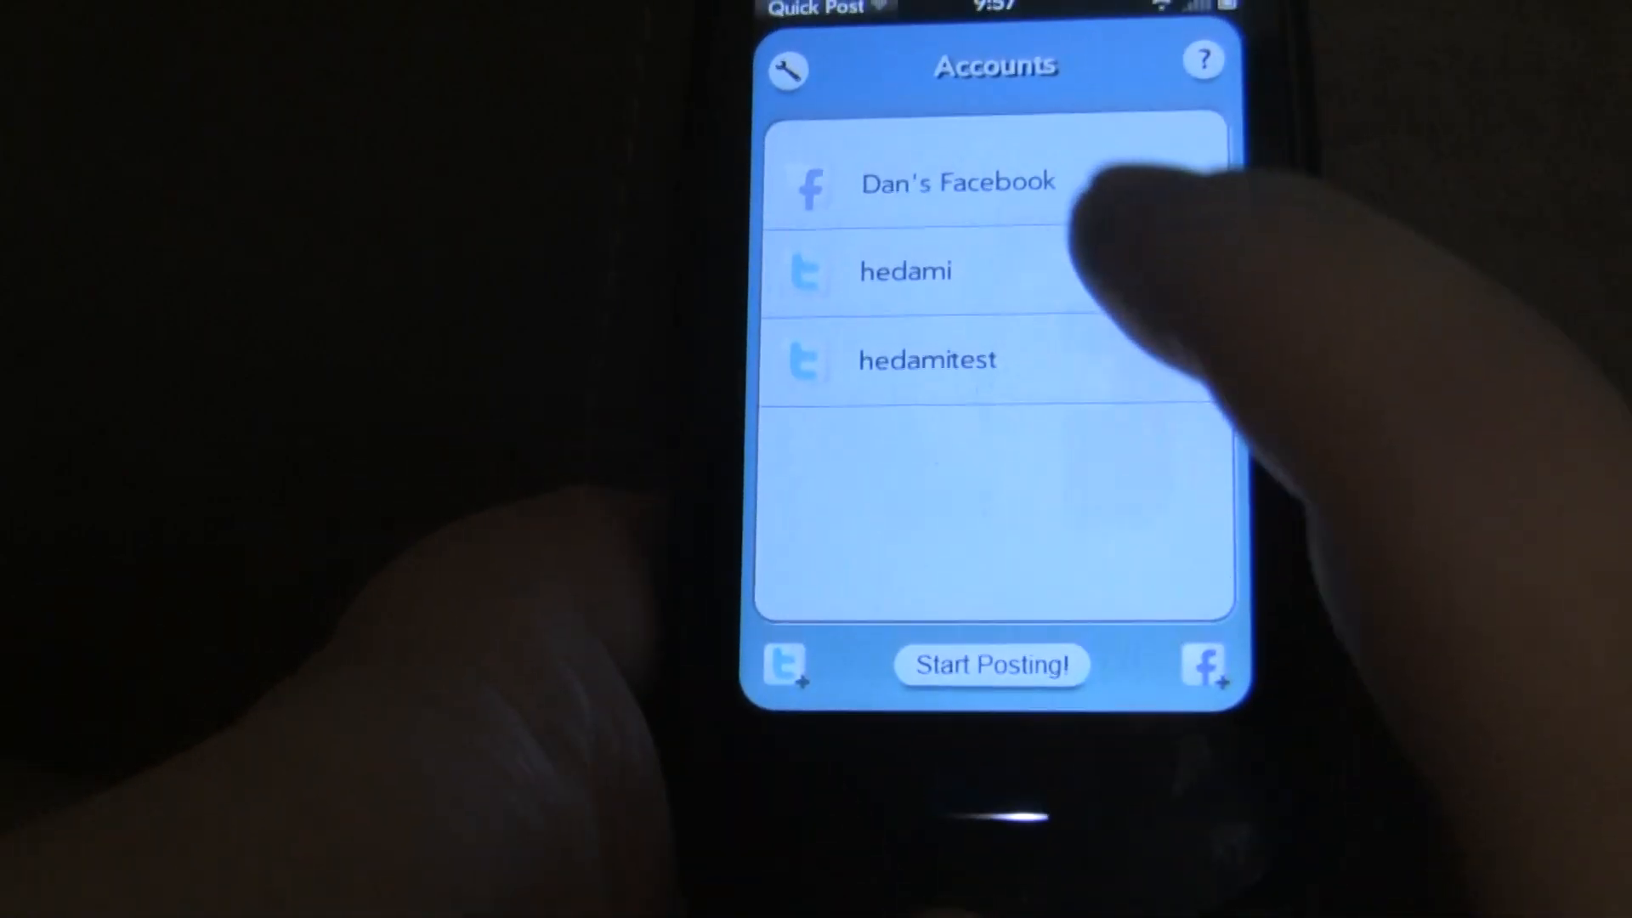
left_click(927, 358)
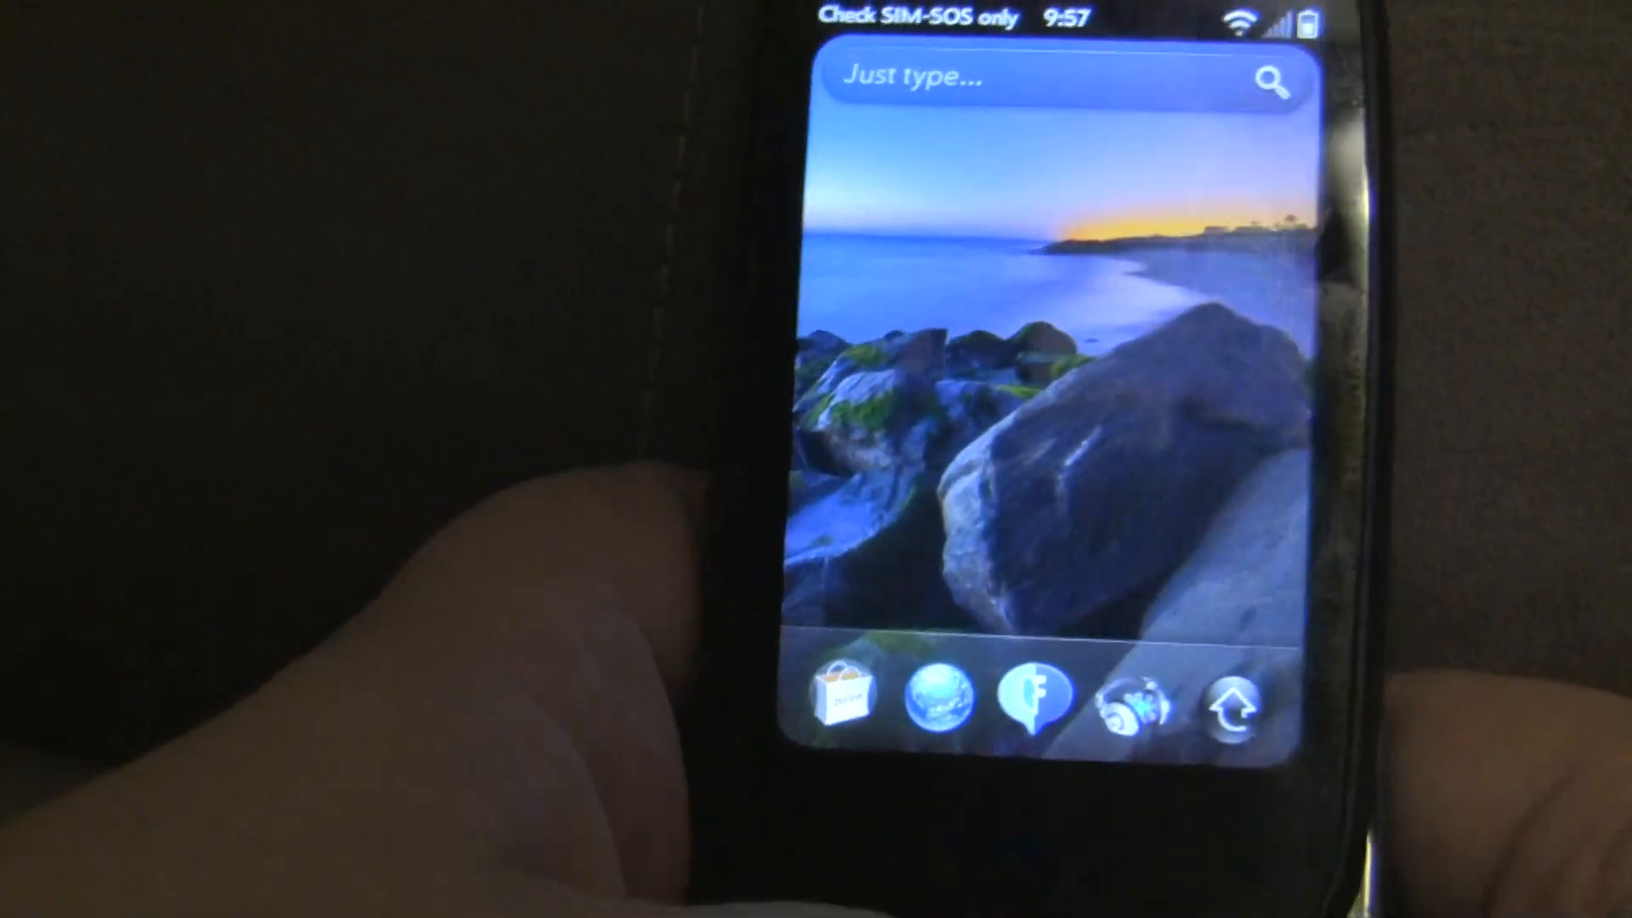
- Post 'this is my message' from Just Type through the Quick Post quick action
type("this is")
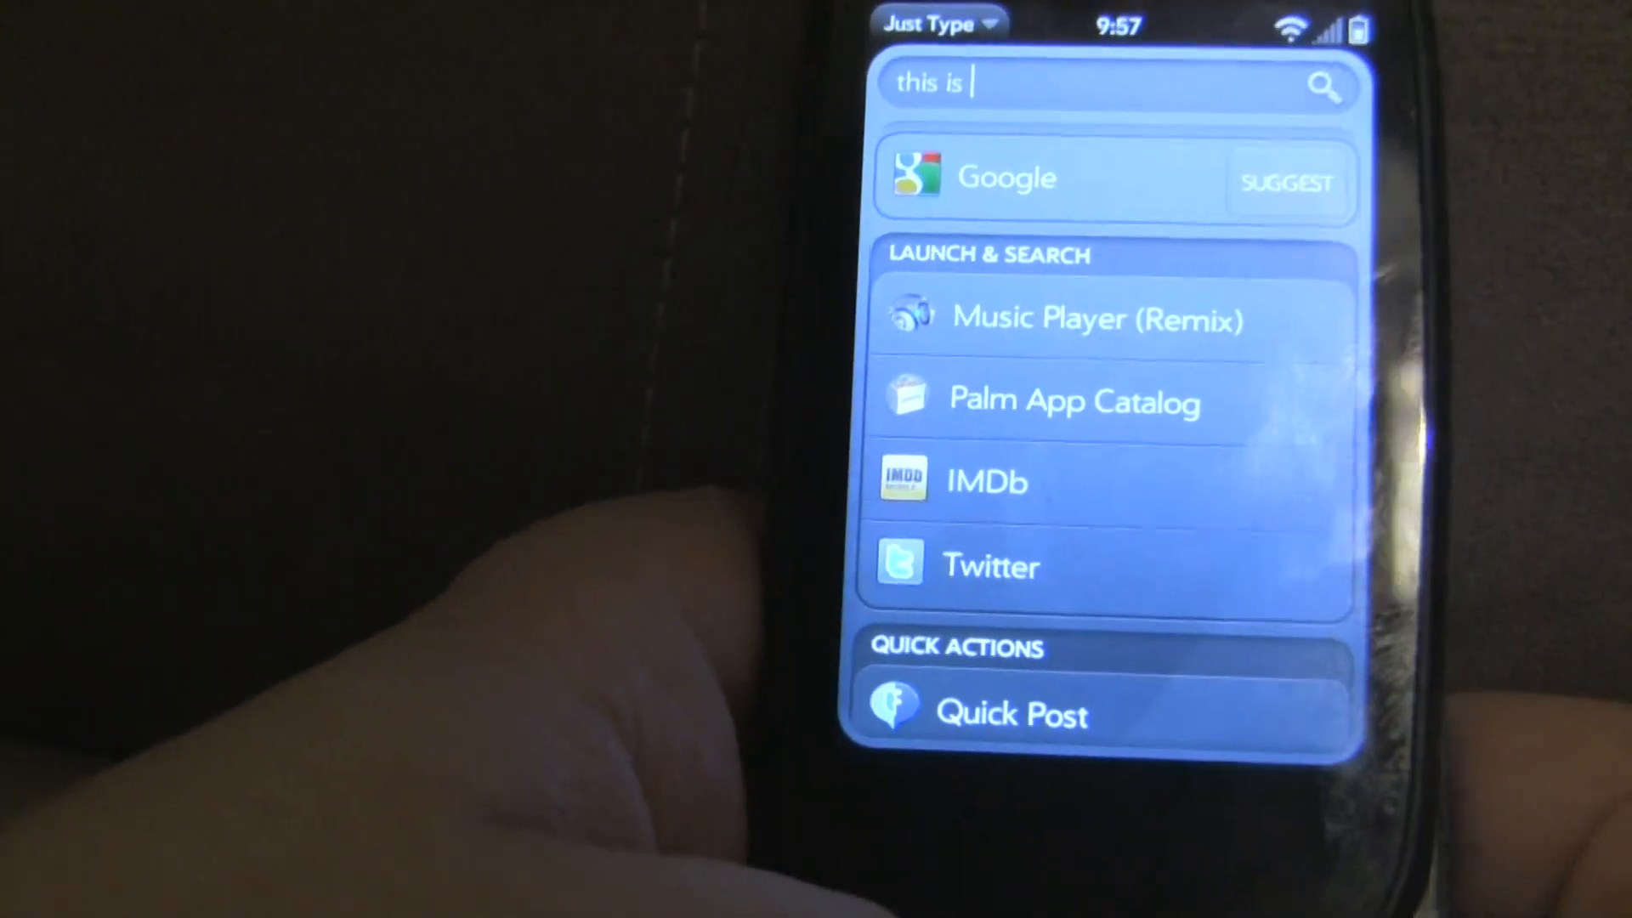
type("my")
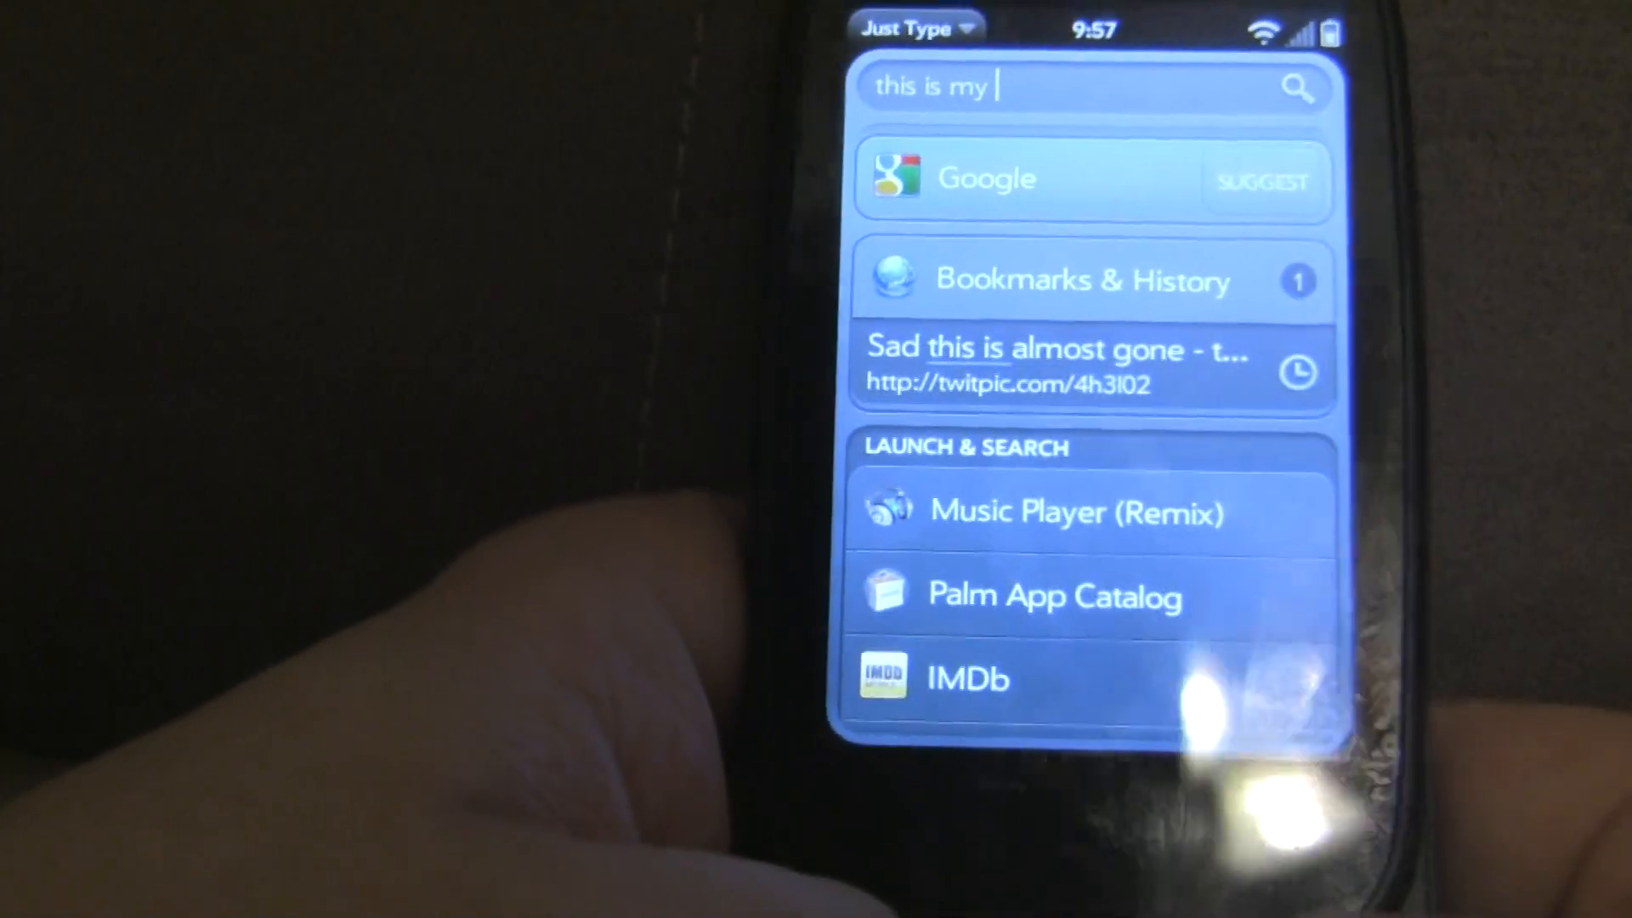
type("message")
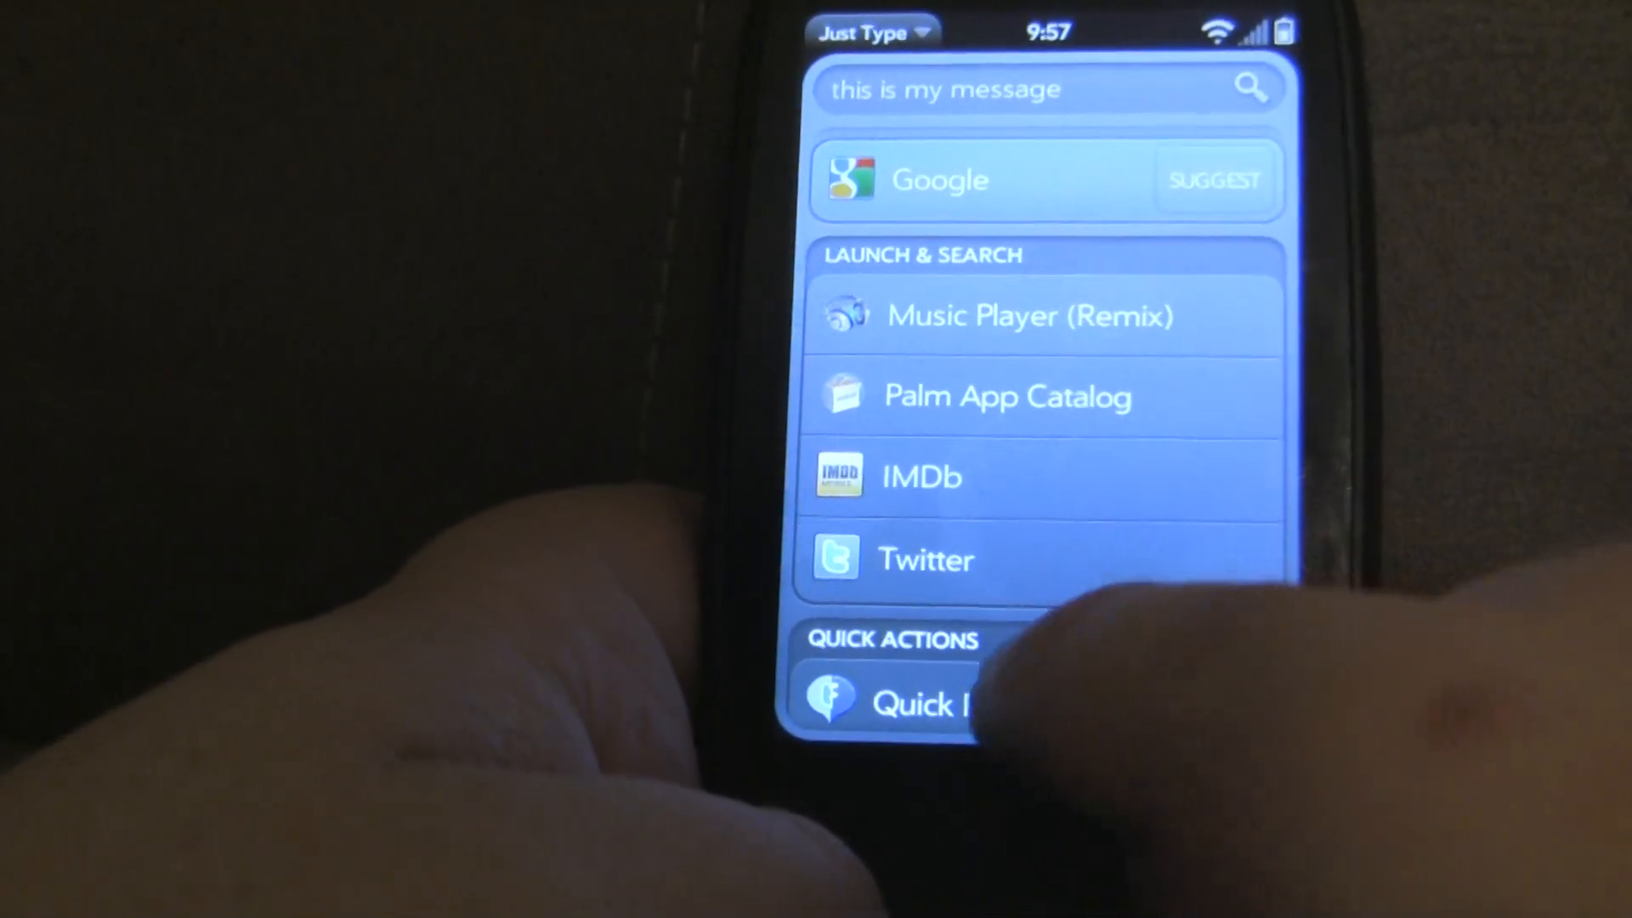
left_click(916, 702)
type("t,f")
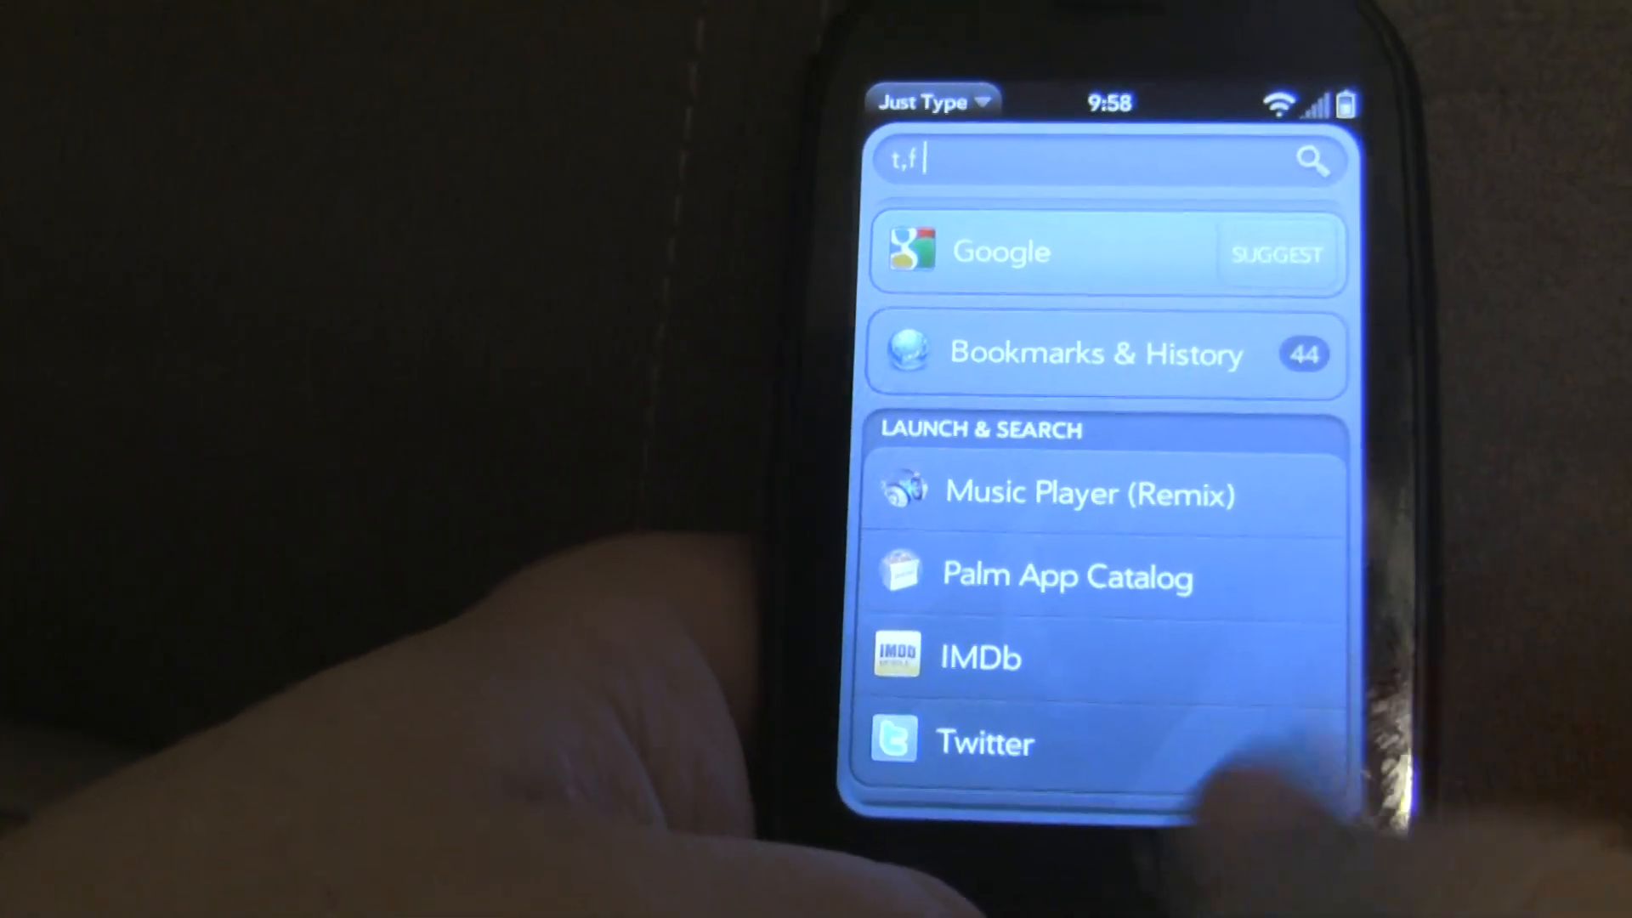
- Draft the message again prefixed 't,f' to target Twitter and Facebook
type("this is my me")
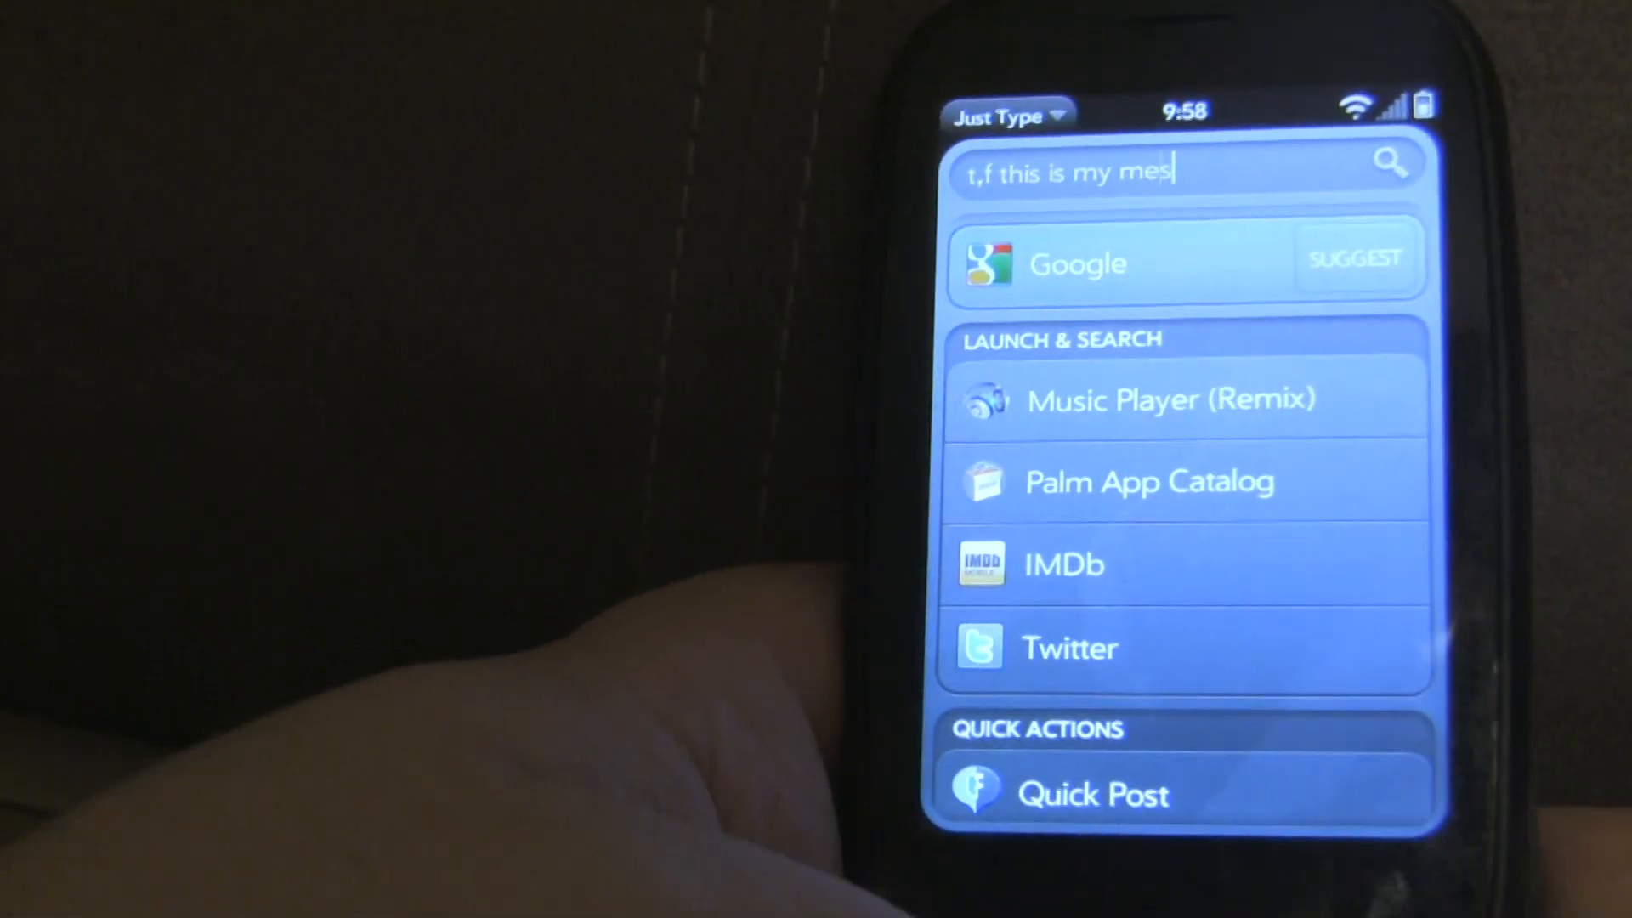
type("sage")
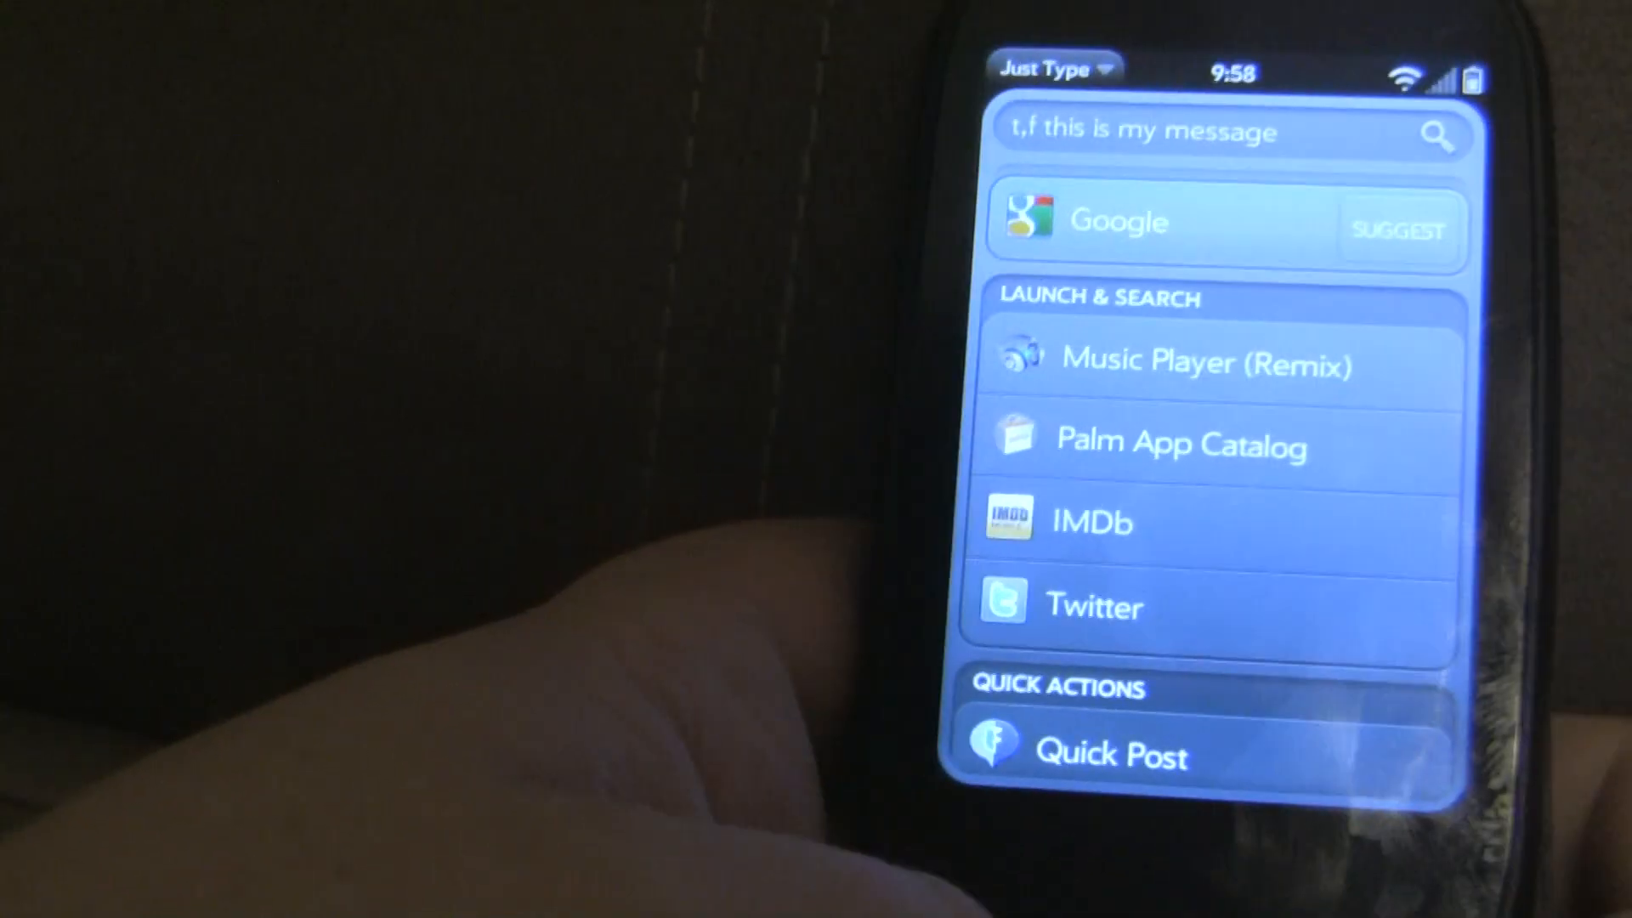
type("z kkdkd")
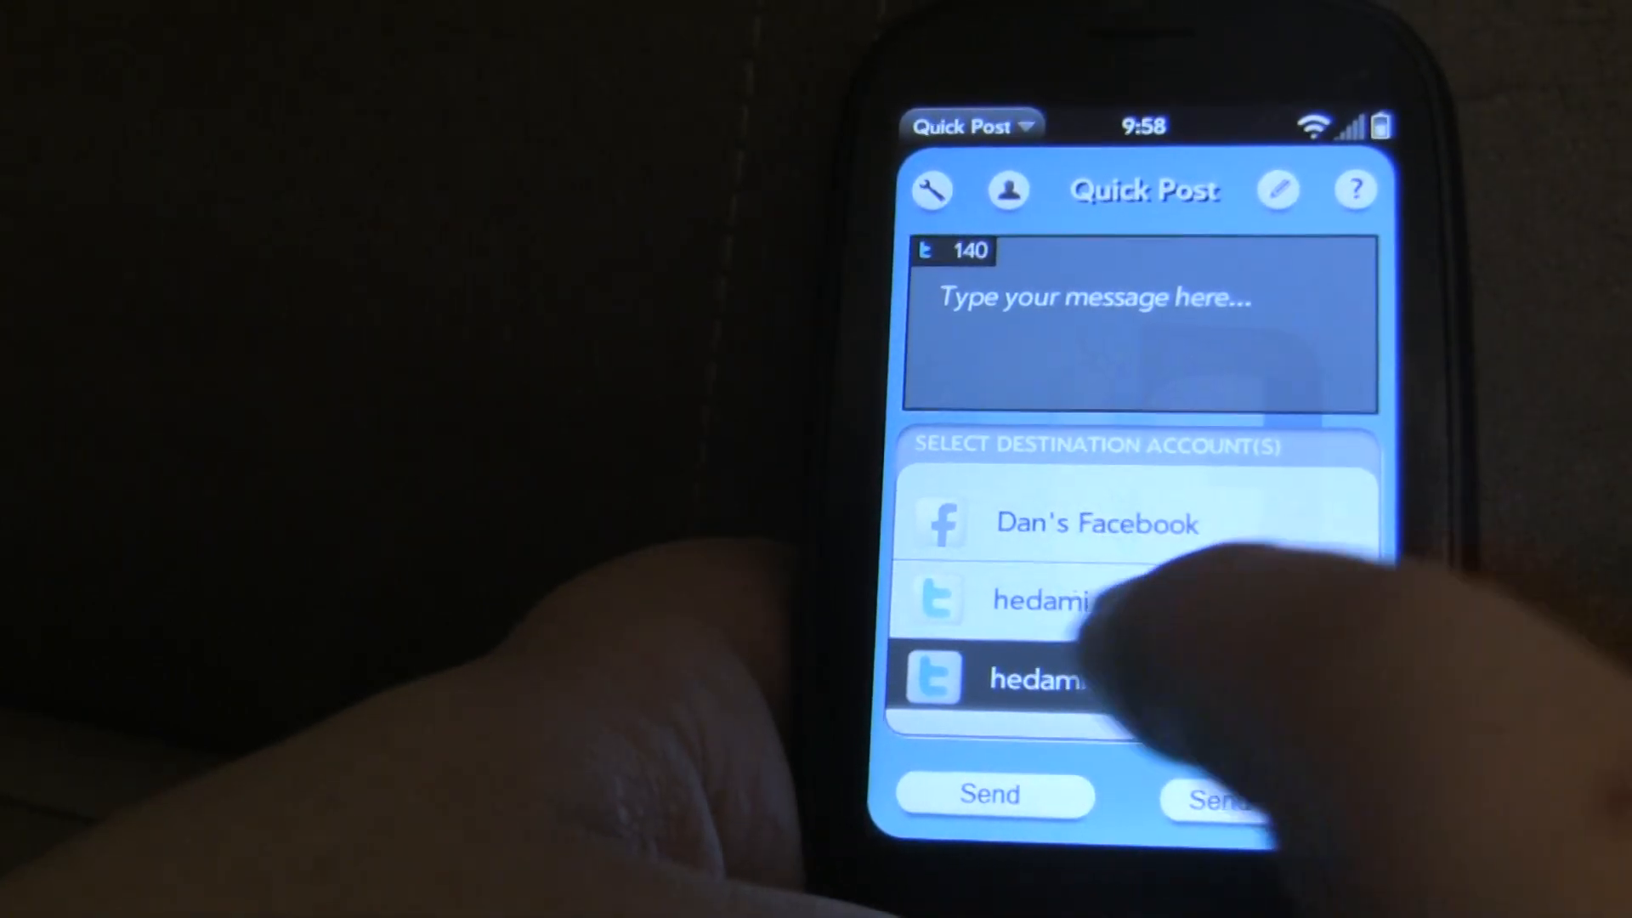
- Select Dan's Facebook and hedami as destinations instead of hedamitest, then start typing in the message field
left_click(1051, 682)
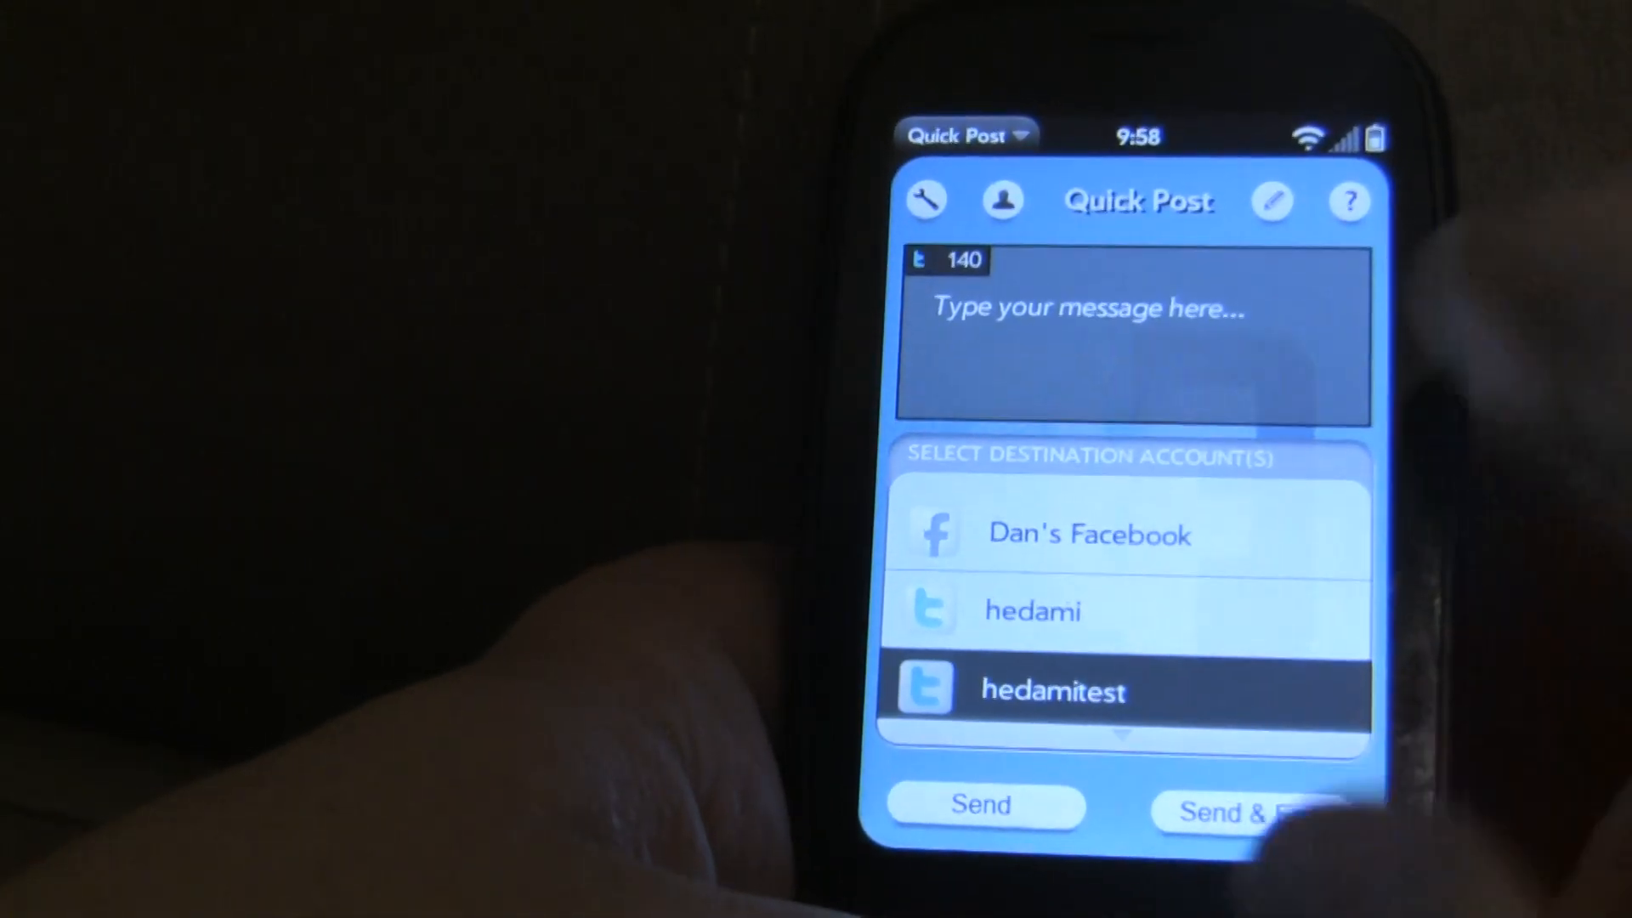
left_click(1088, 534)
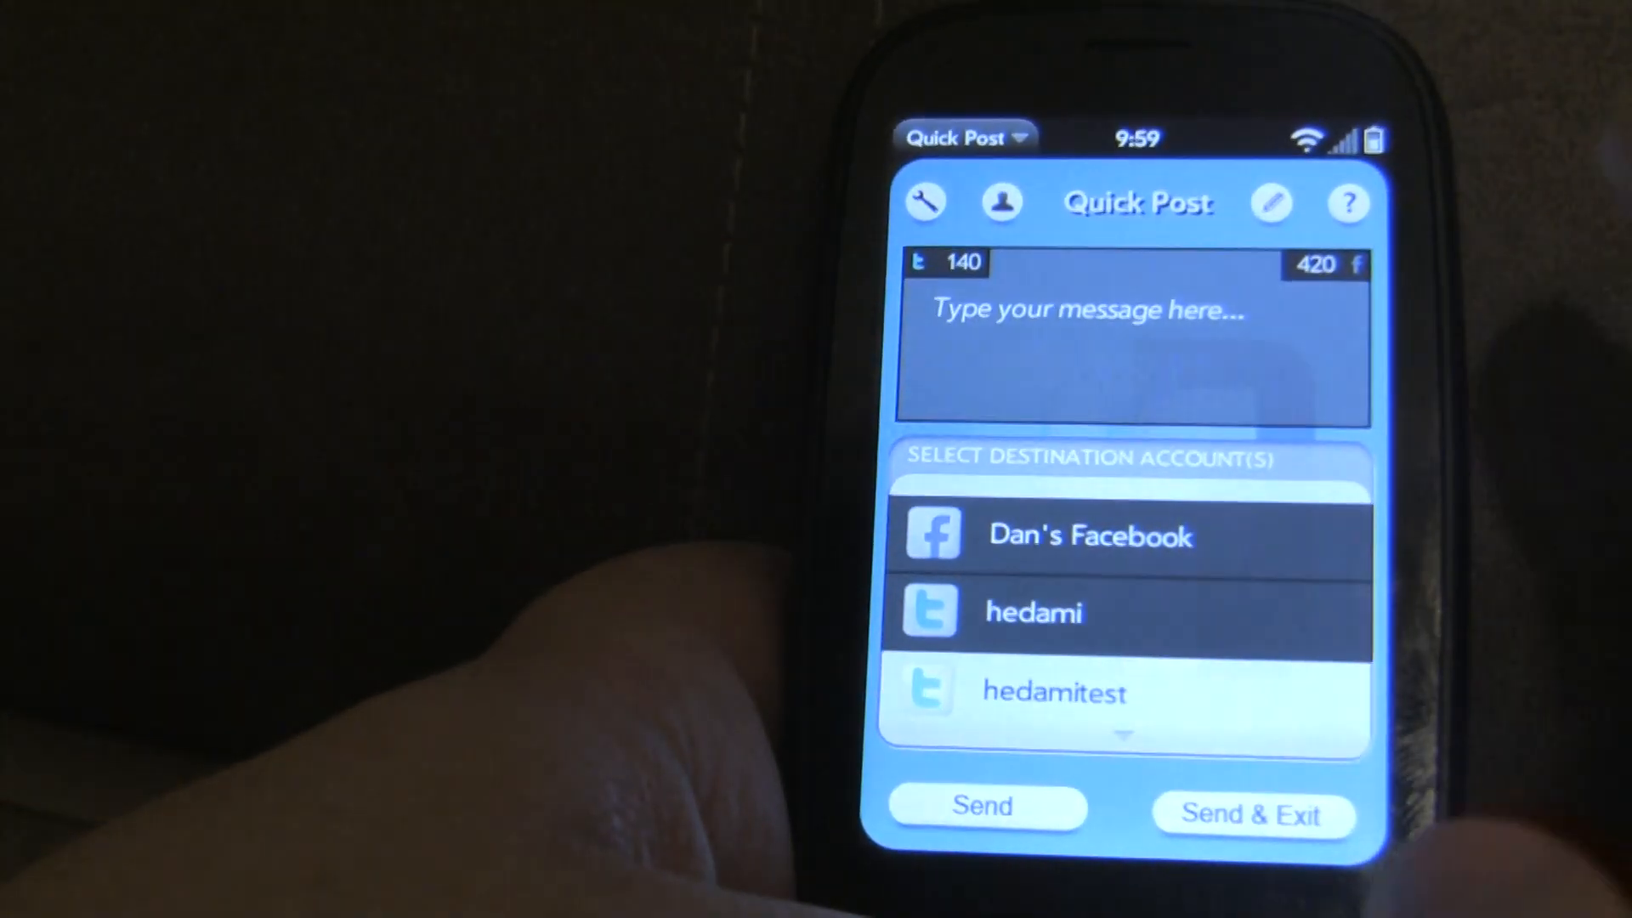
type("F")
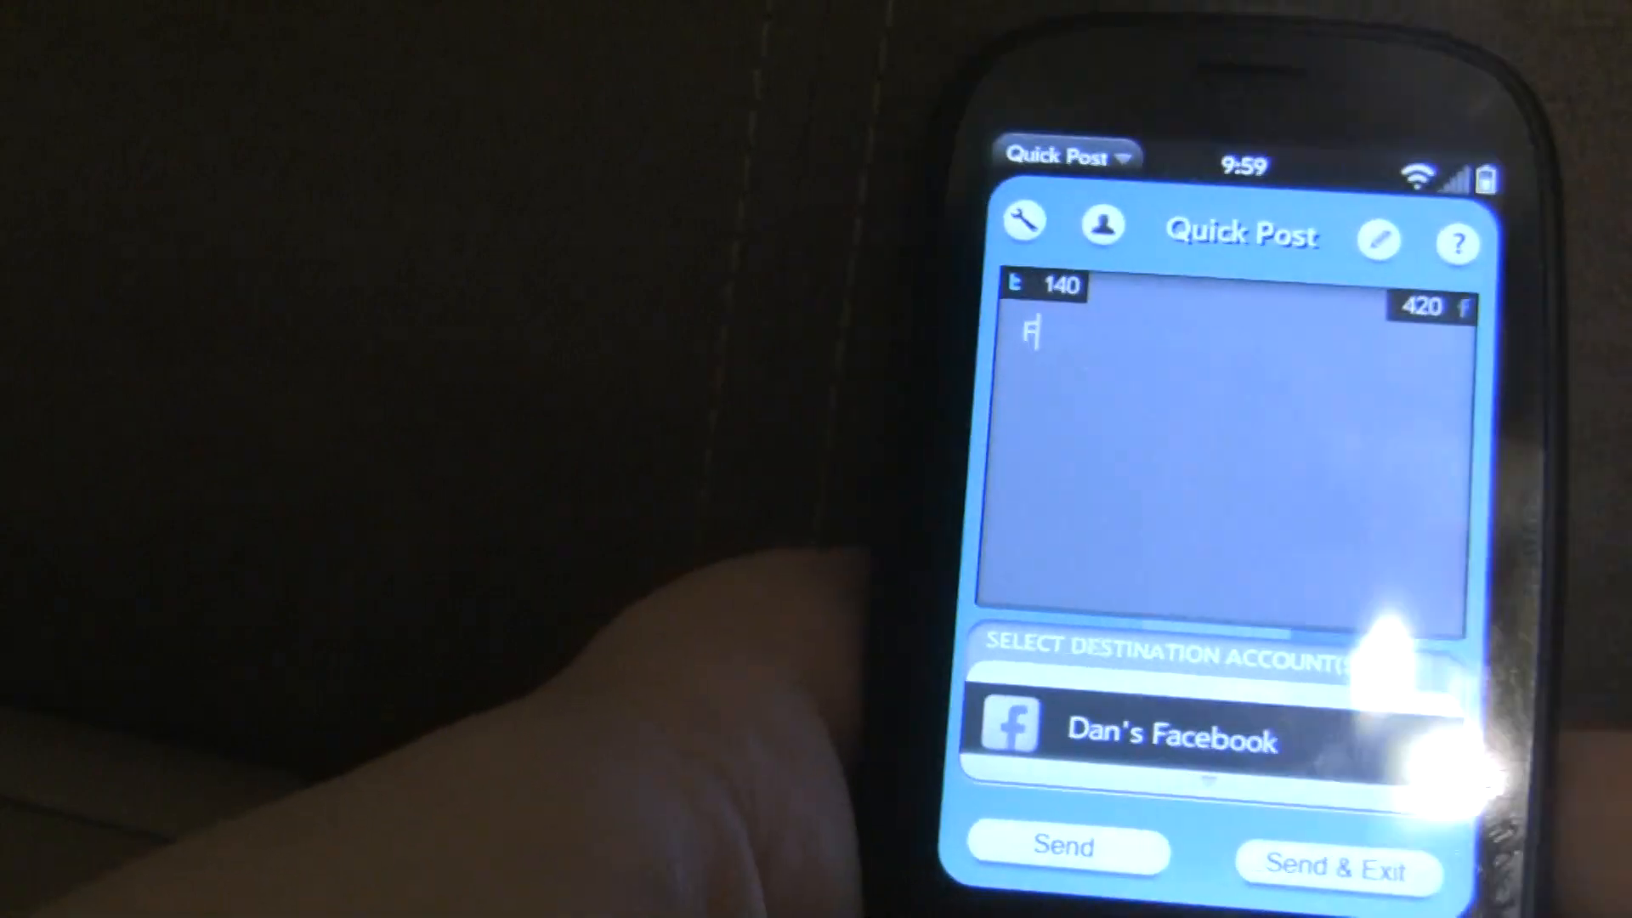
type("kfkfkkfk")
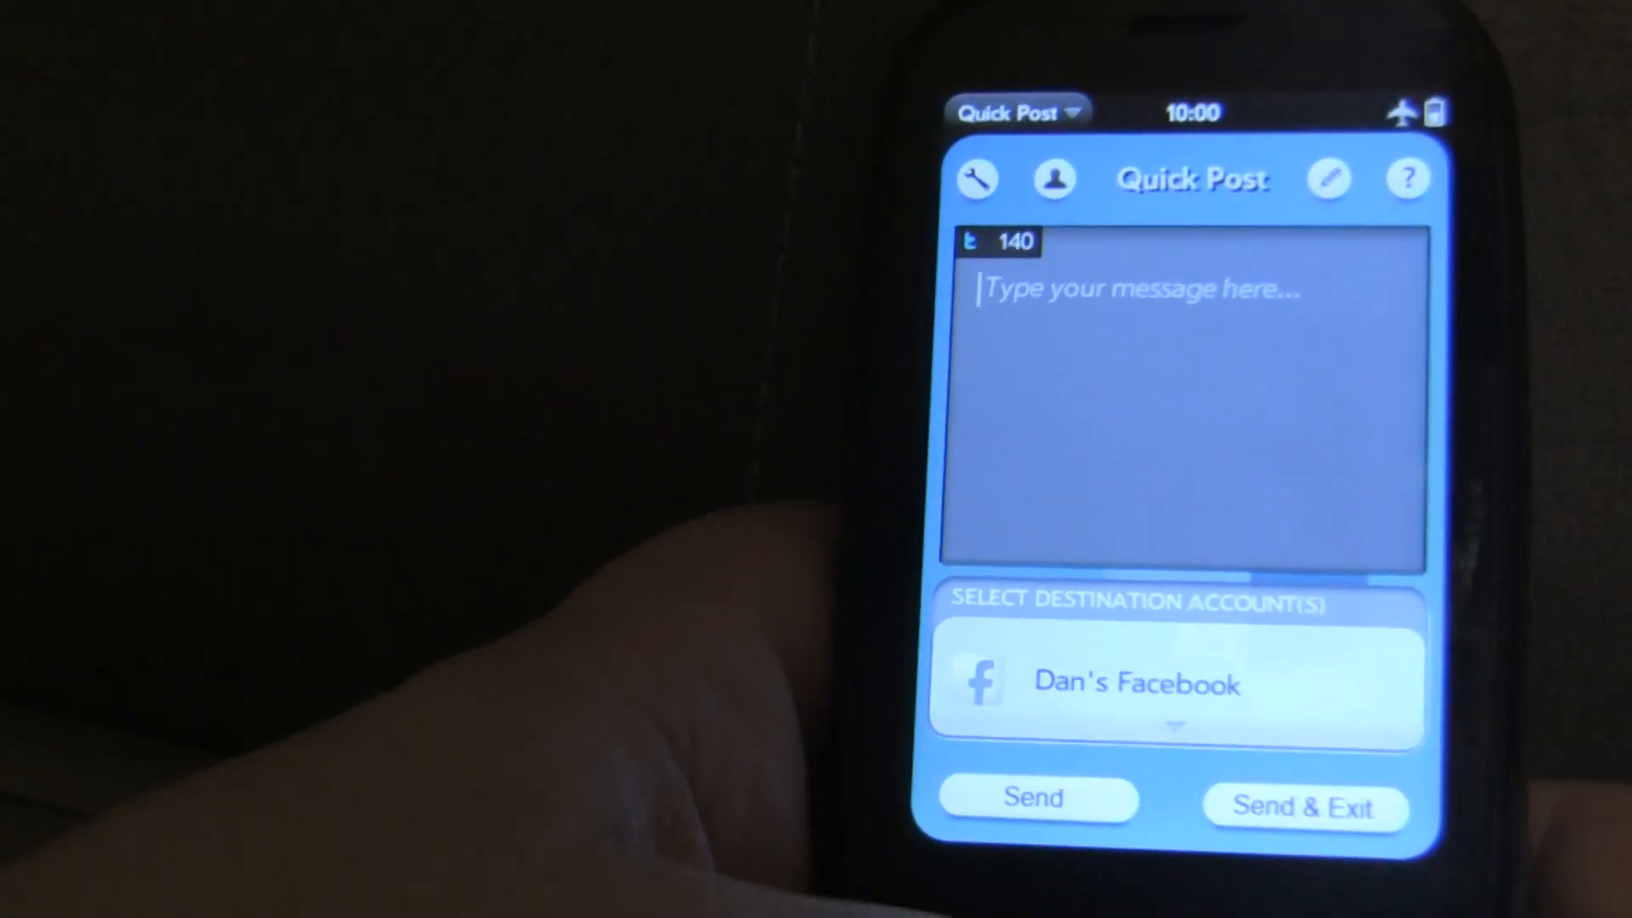
- Enter 'This is a message.' for the Facebook account so it queues while in Airplane Mode
type("This is a")
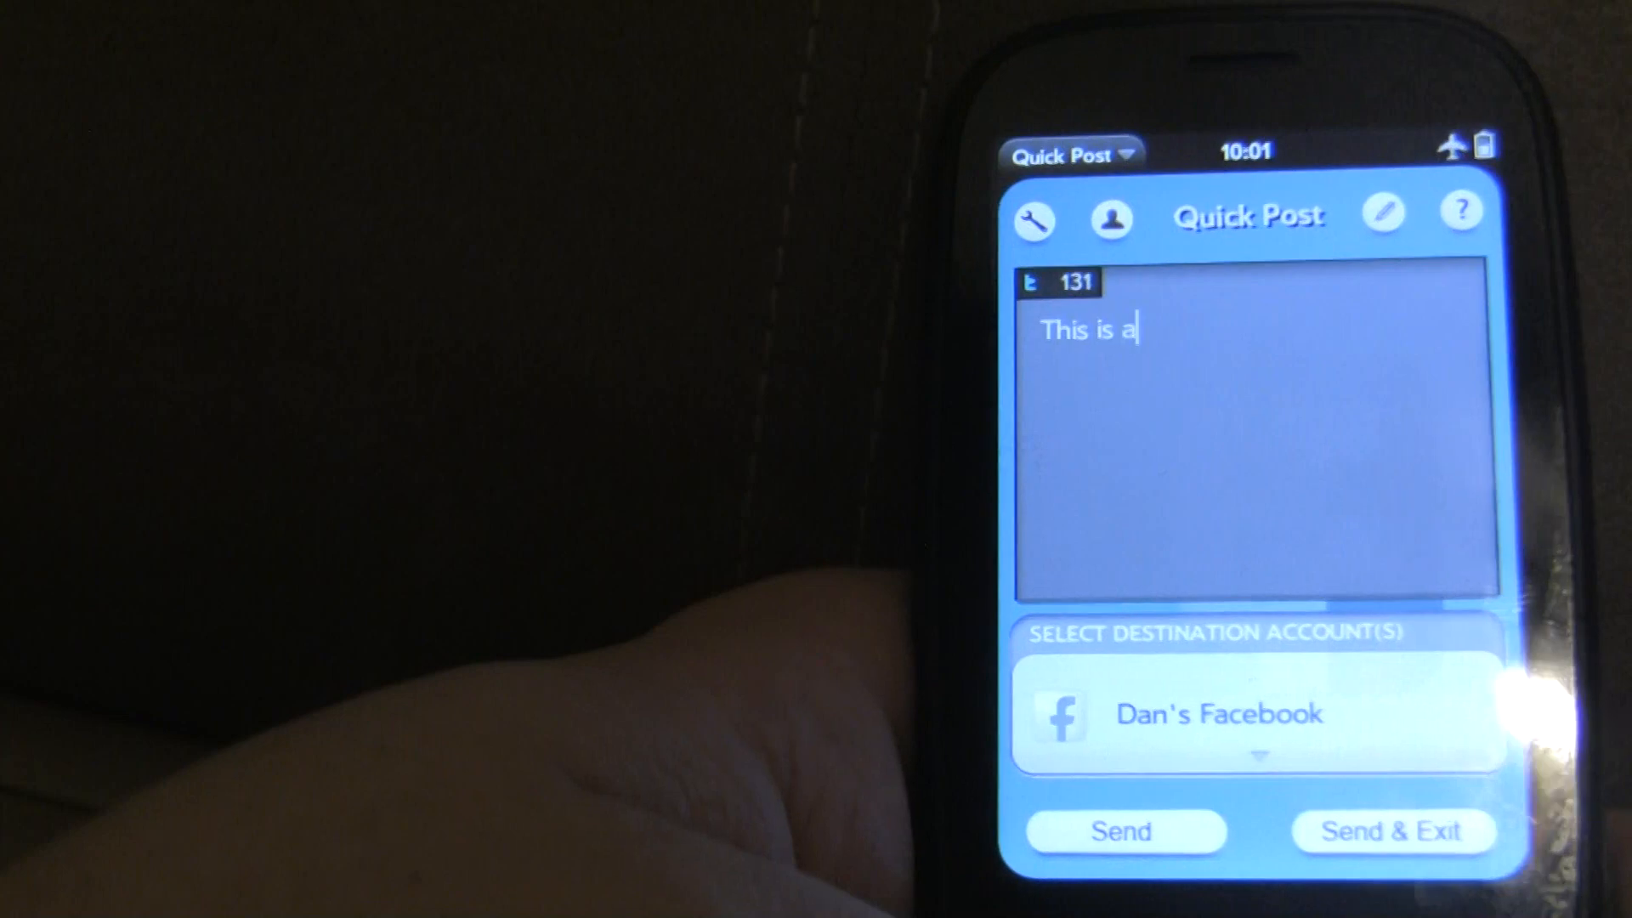
type("mes")
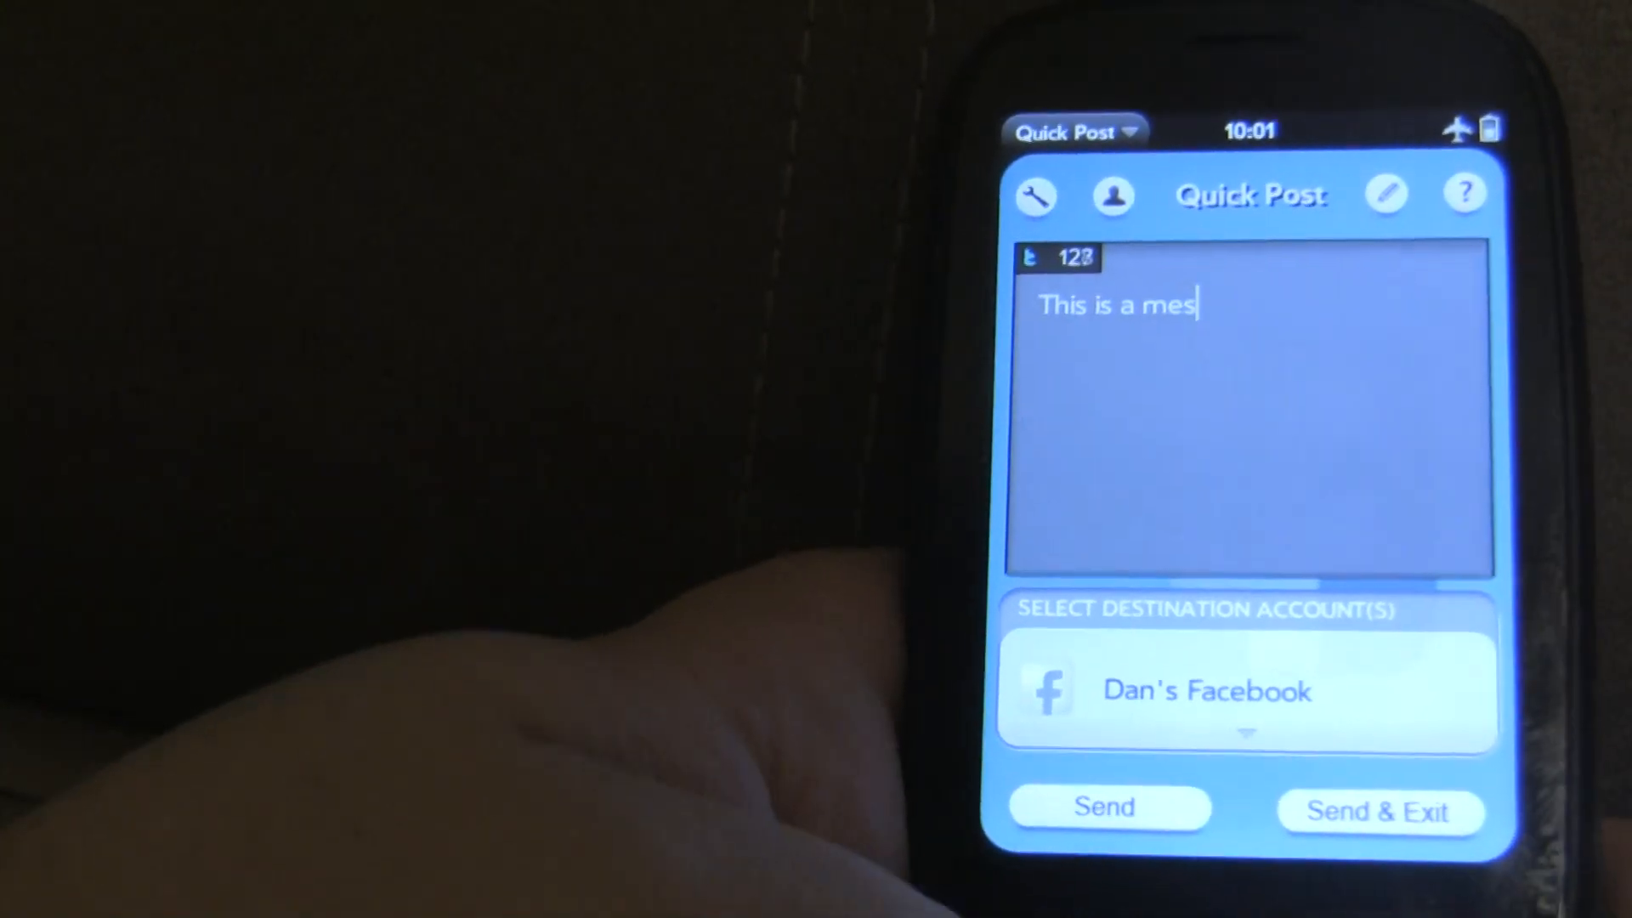
type("sage.")
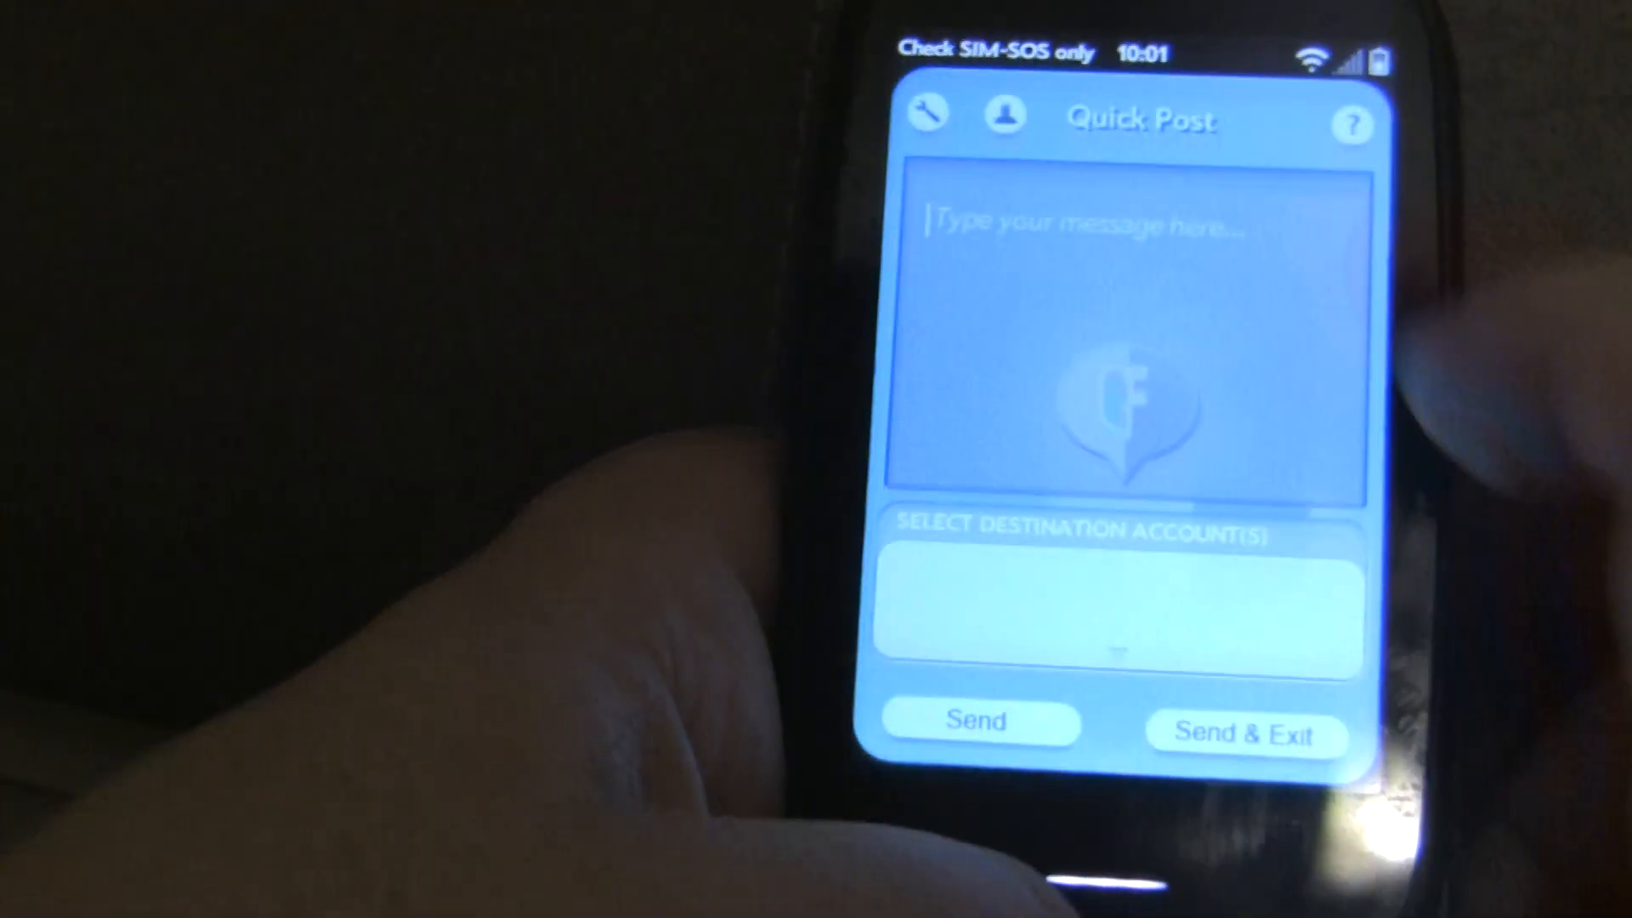
- Restore the saved draft so 'This is' reappears in the message field
type("Thi")
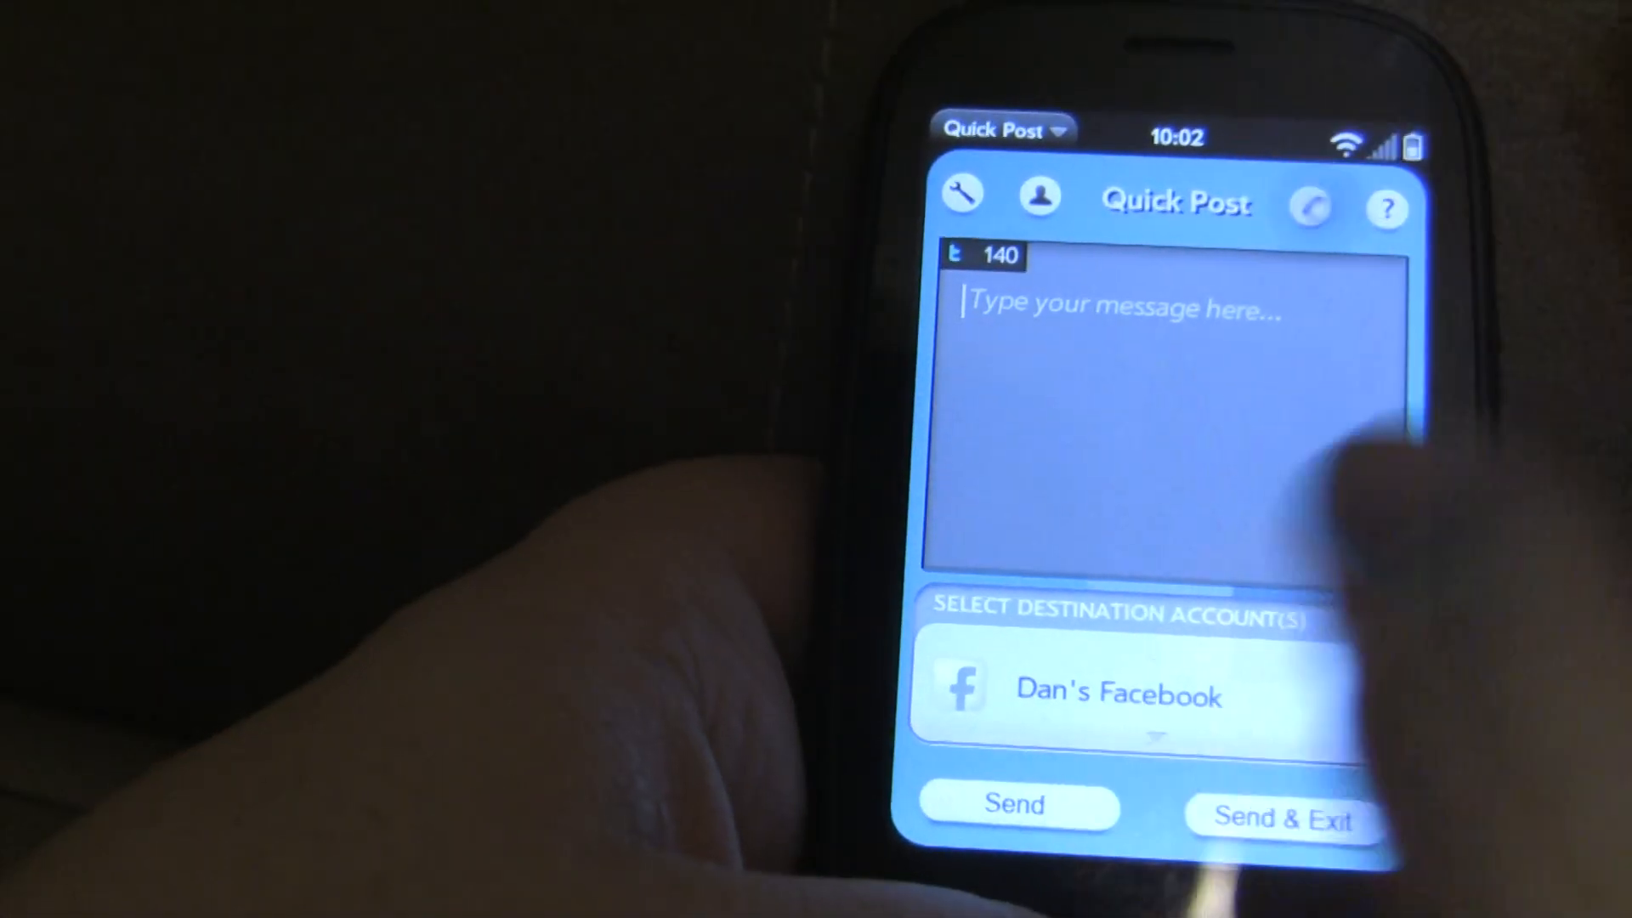
type("This is")
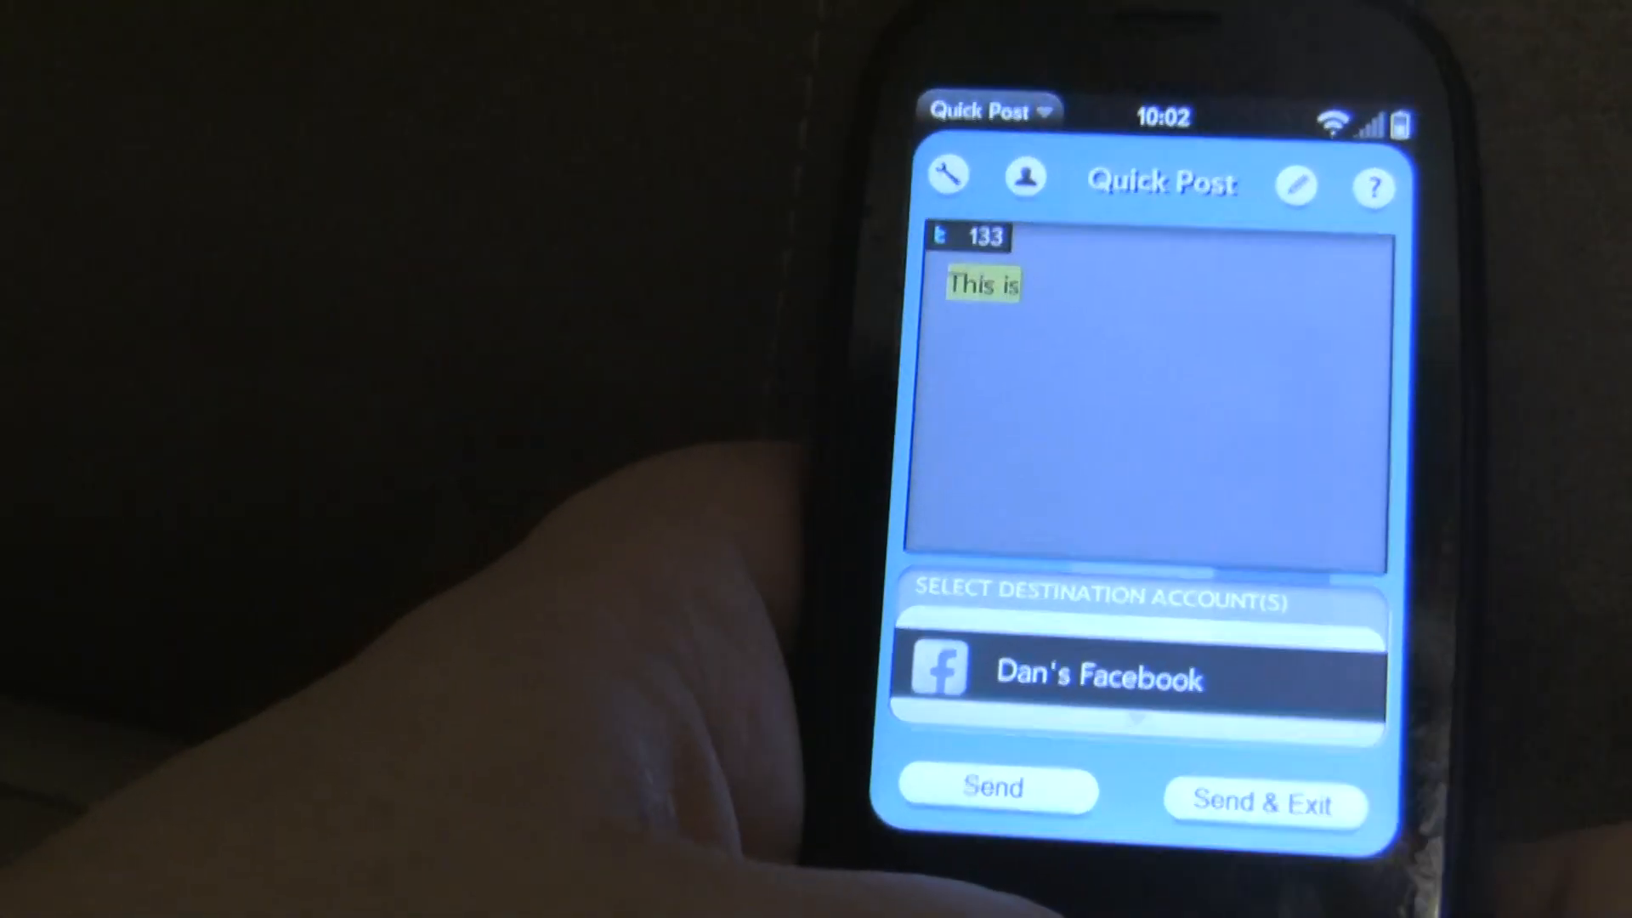